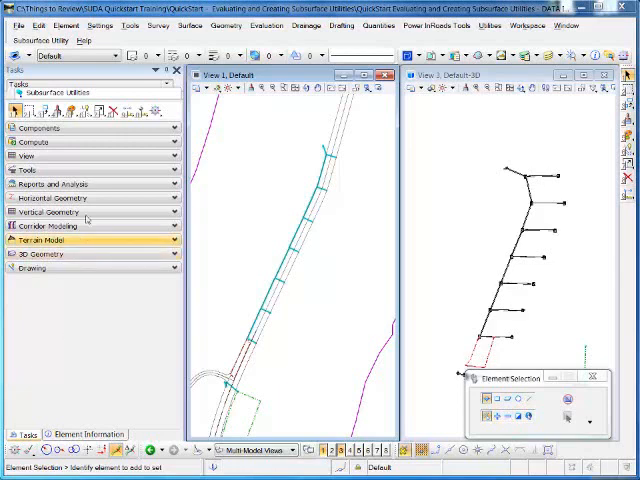
Confirm the Project Explorer settings from the settings commands
{"action": "left_click", "coordinate": [96, 24]}
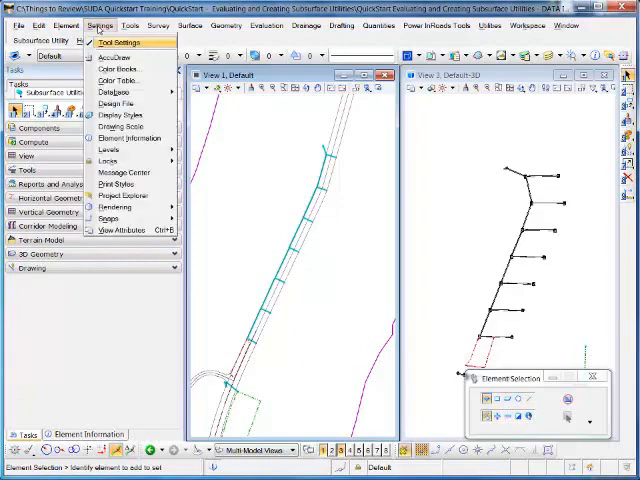
{"action": "mouse_move", "coordinate": [122, 196]}
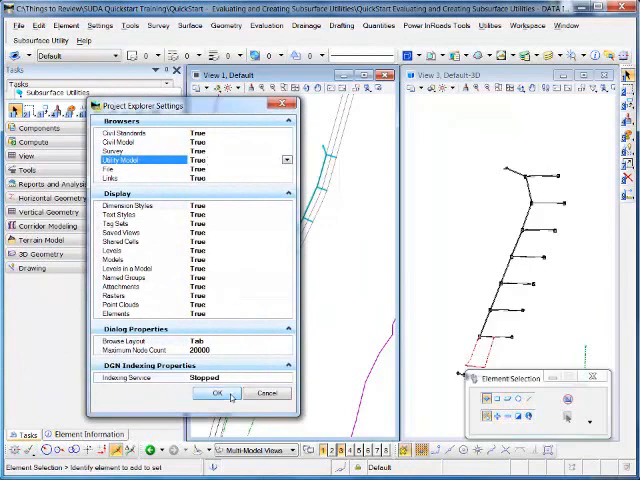
{"action": "left_click", "coordinate": [212, 392]}
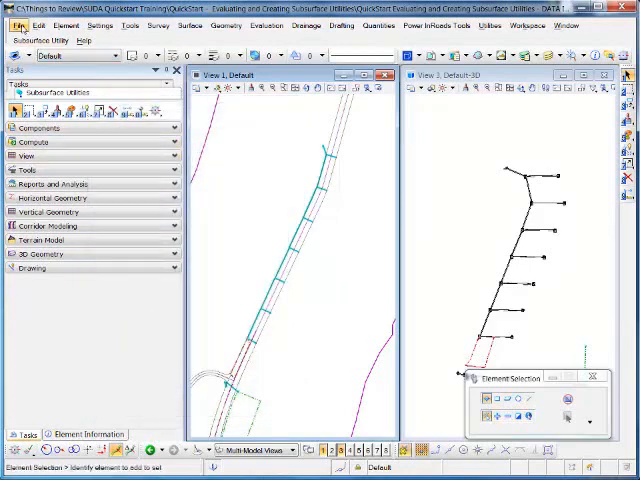
Show the Utility Model tree in Project Explorer and expand the drainage design file's contents
{"action": "left_click", "coordinate": [18, 24]}
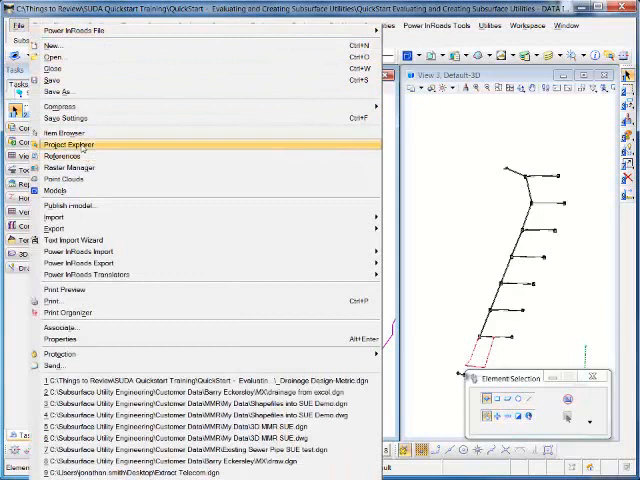
{"action": "left_click", "coordinate": [68, 144]}
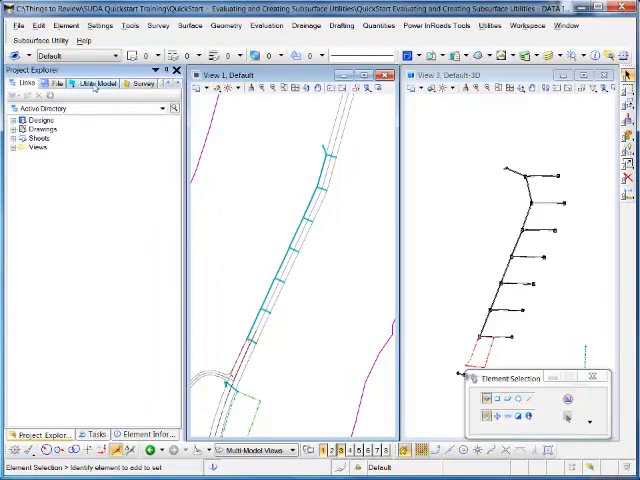
{"action": "left_click", "coordinate": [96, 84]}
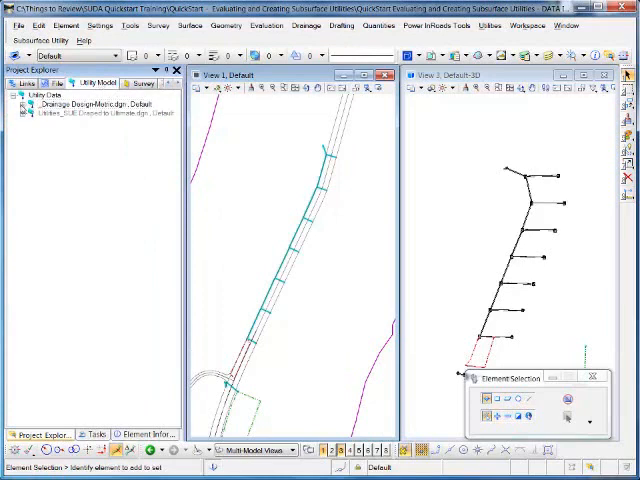
{"action": "left_click", "coordinate": [24, 104]}
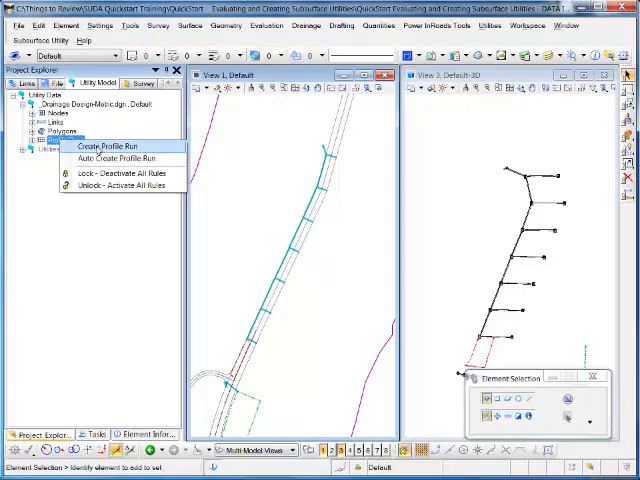
Start a new profile run and name it My New Profile Run
{"action": "left_click", "coordinate": [102, 146]}
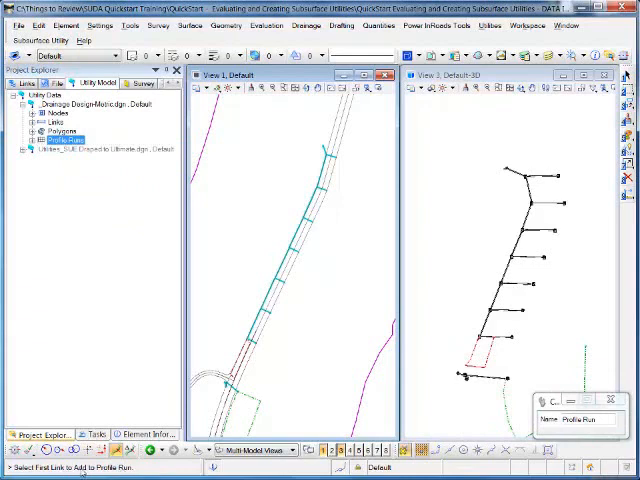
{"action": "mouse_move", "coordinate": [410, 396]}
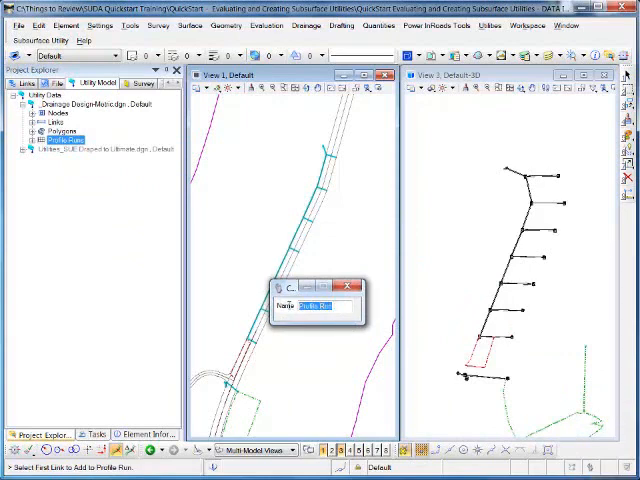
{"action": "type", "text": "My Now"}
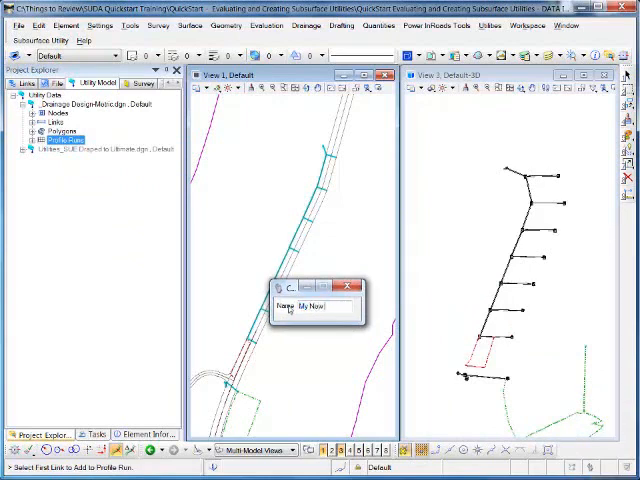
{"action": "type", "text": "Profile Run"}
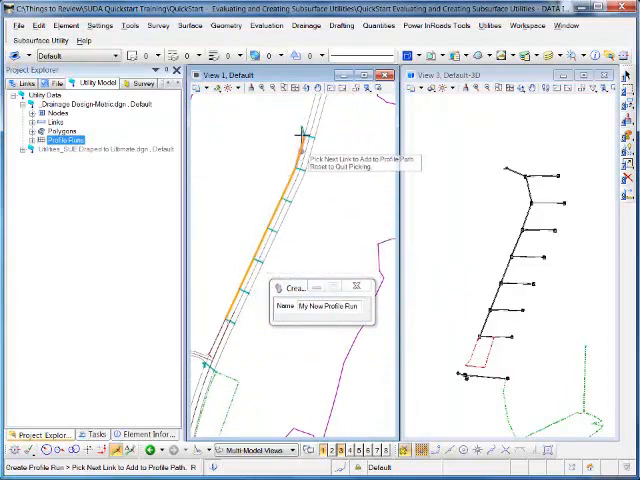
{"action": "mouse_move", "coordinate": [252, 158]}
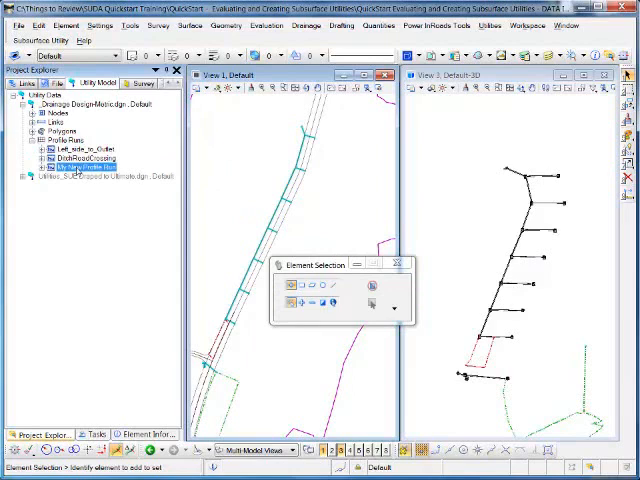
Open the engineering profile of My New Profile Run and place it in its own view
{"action": "right_click", "coordinate": [80, 172]}
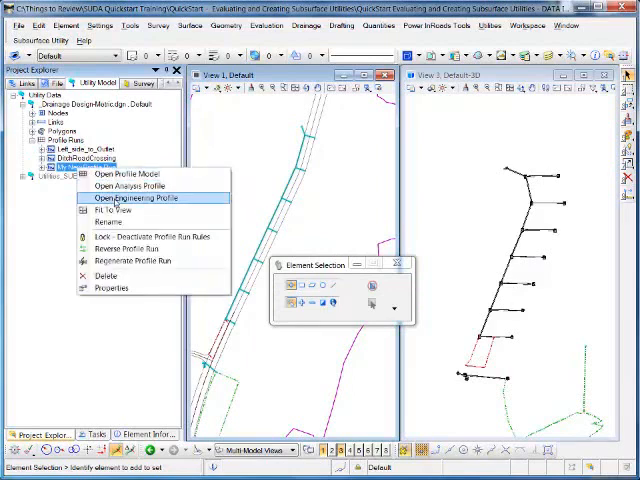
{"action": "mouse_move", "coordinate": [124, 174]}
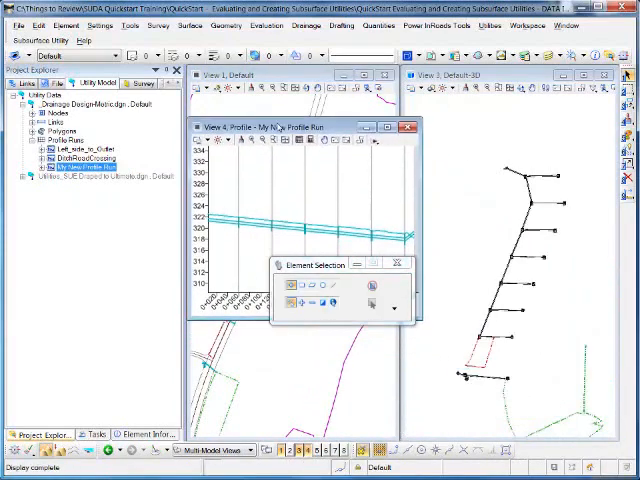
{"action": "left_click_drag", "start_coordinate": [316, 264], "coordinate": [316, 338]}
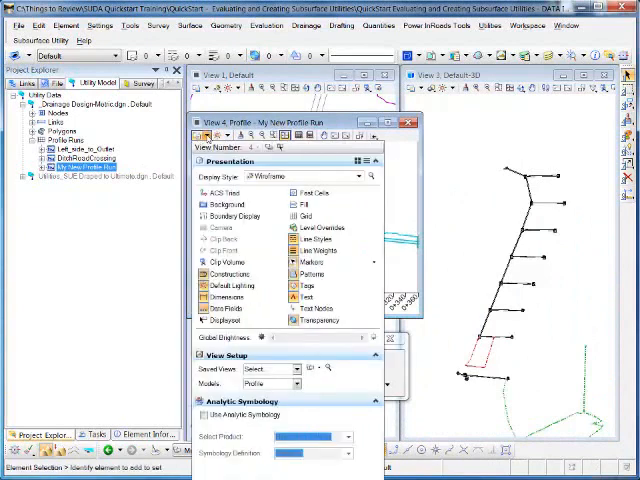
Configure the profile view's View Setup attributes for vertical exaggeration of the pipe run
{"action": "left_click", "coordinate": [304, 214]}
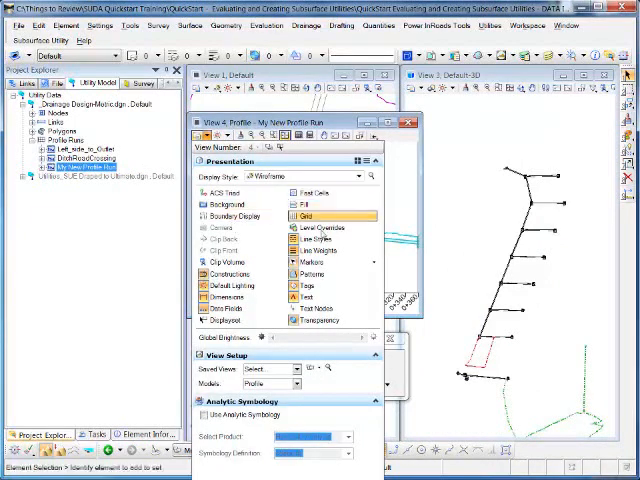
{"action": "left_click", "coordinate": [374, 160]}
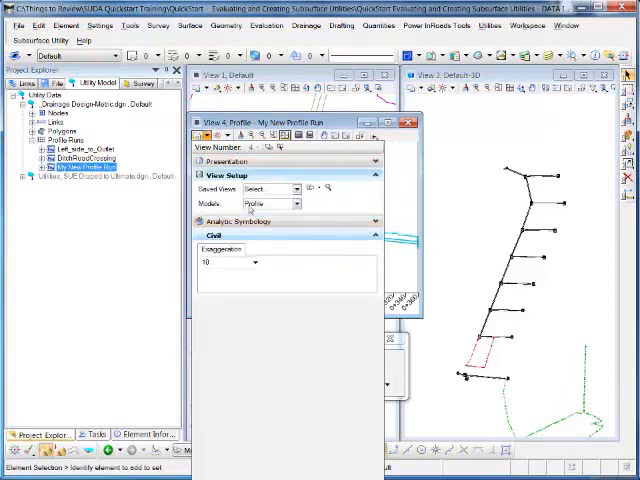
{"action": "left_click", "coordinate": [252, 262]}
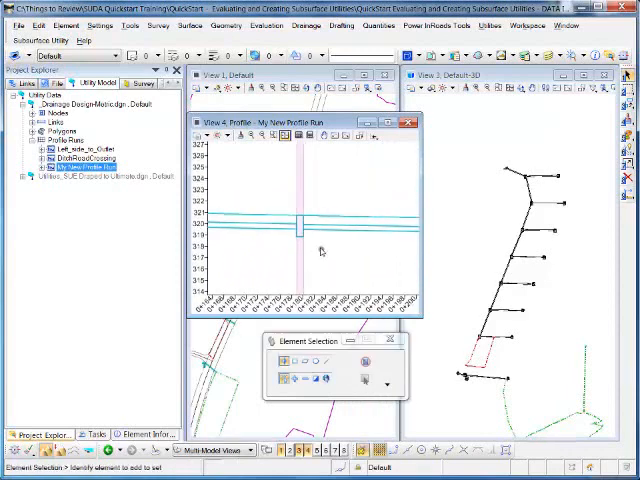
{"action": "left_click", "coordinate": [300, 224]}
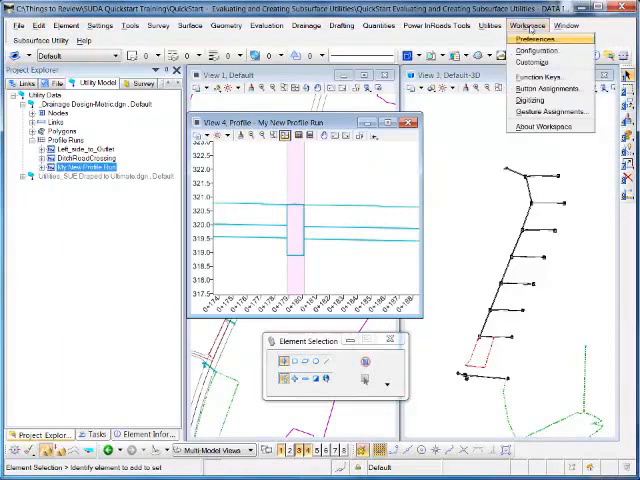
{"action": "mouse_move", "coordinate": [536, 50]}
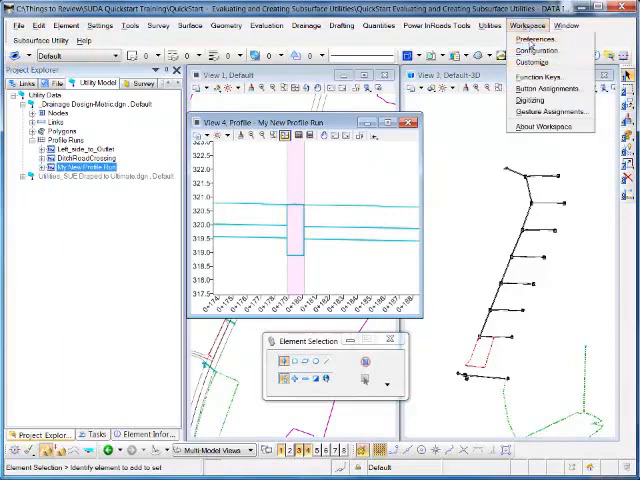
In Preferences View Options - Civil, set utility nodes to be drawn as 3D slices
{"action": "left_click", "coordinate": [532, 40]}
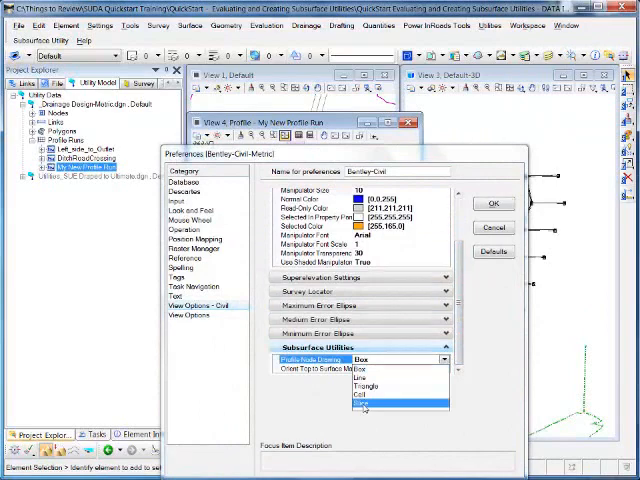
{"action": "left_click", "coordinate": [370, 400]}
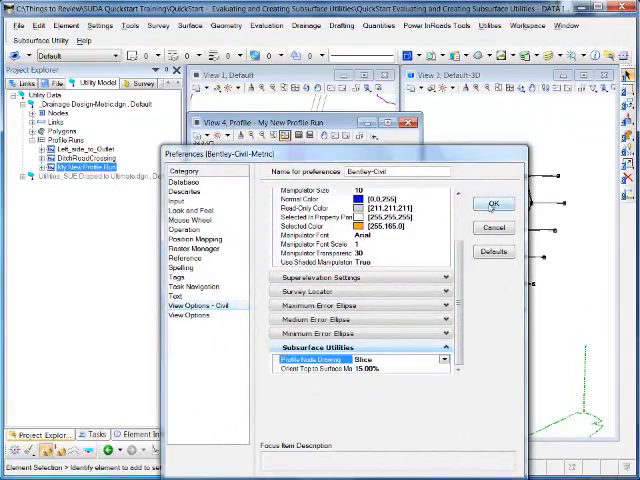
{"action": "left_click", "coordinate": [494, 204]}
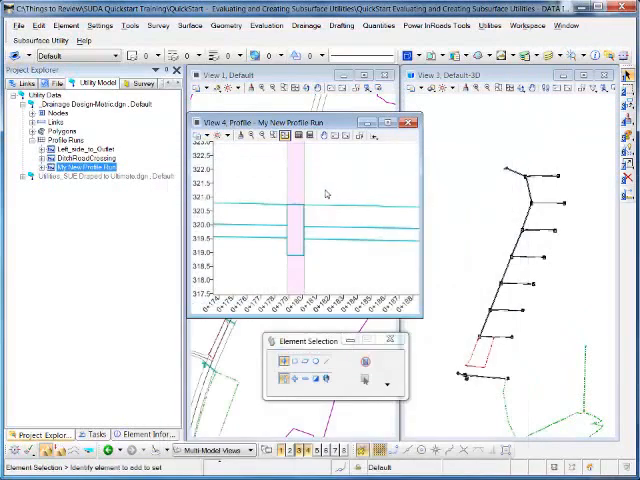